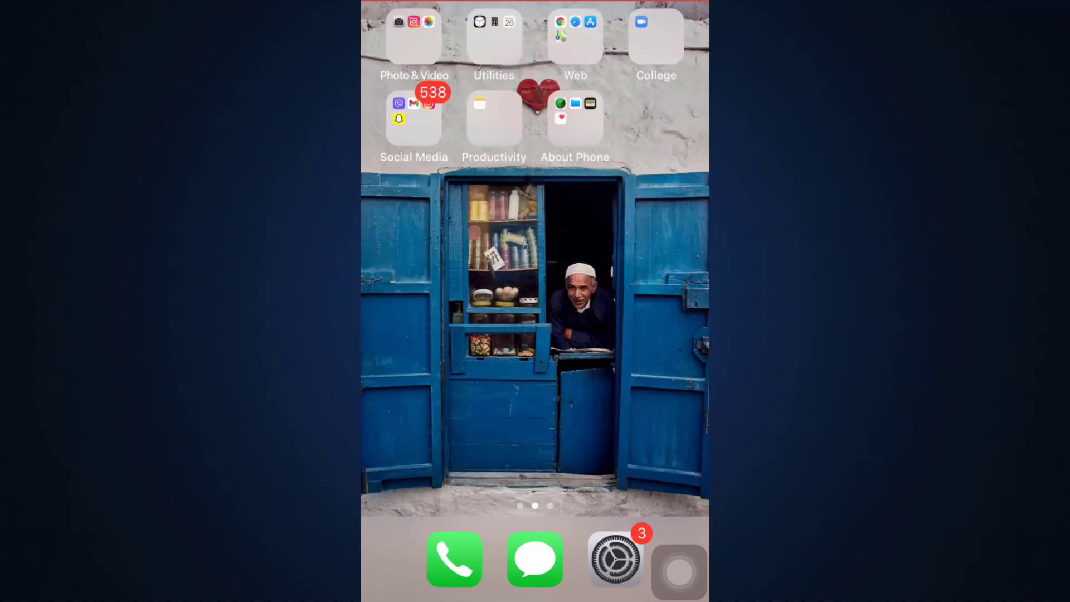
# Launch the App Store from inside the Web folder, landing on its Search page
pyautogui.click(574, 36)
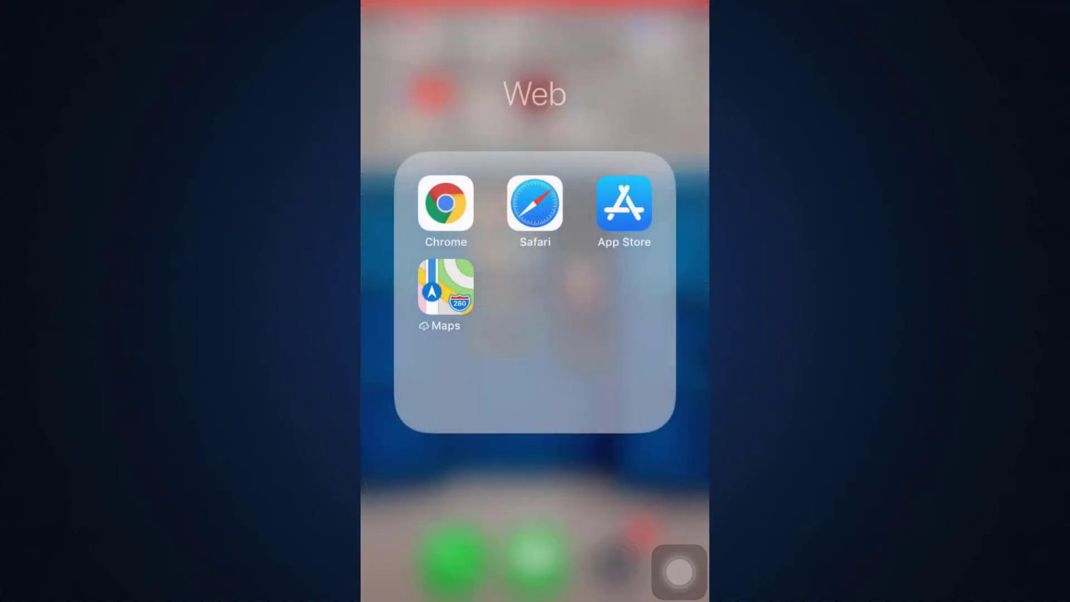
pyautogui.click(623, 203)
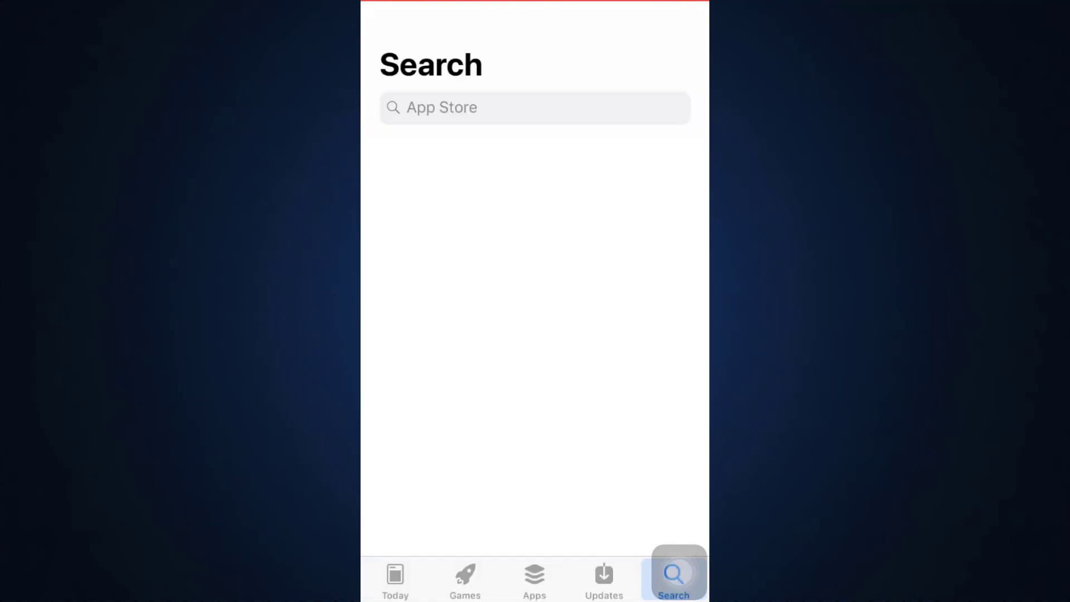
# Search the App Store for "Kakao"
pyautogui.click(534, 107)
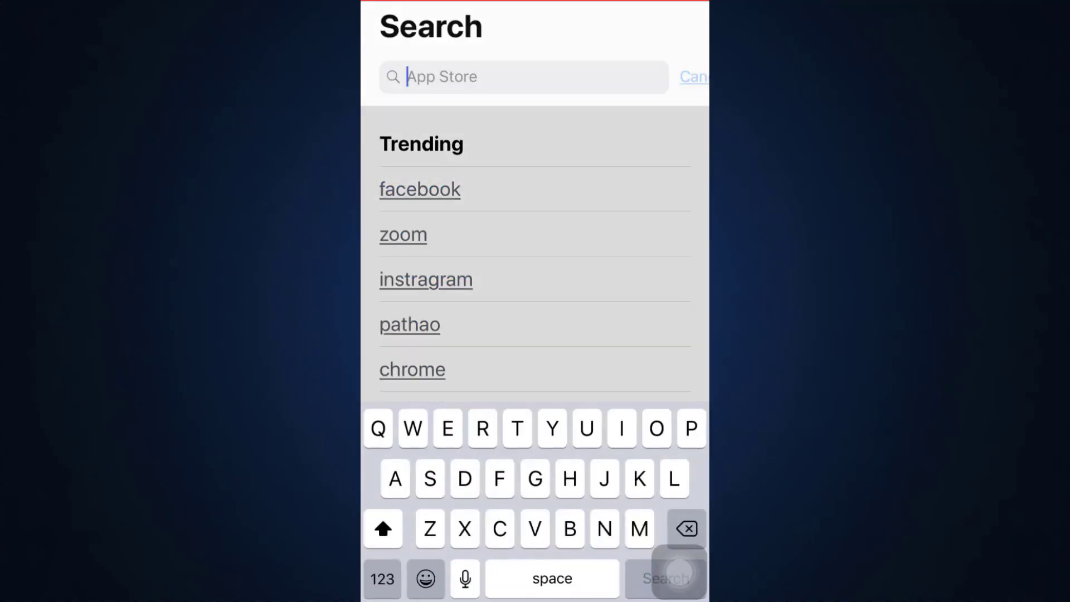
pyautogui.write('Kakao')
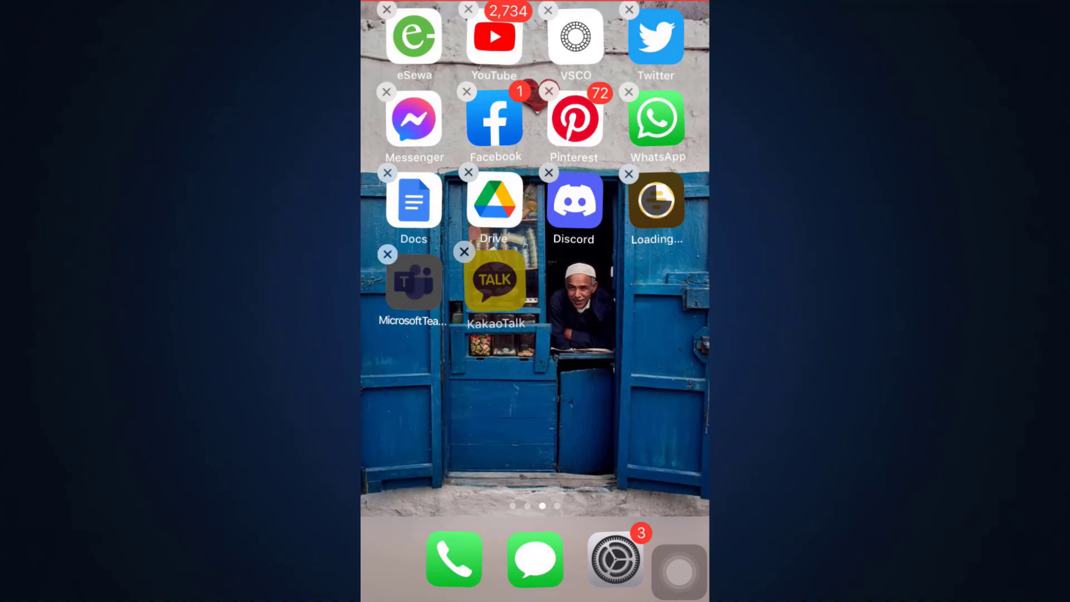
# Remove KakaoTalk in jiggle mode and exit icon editing
pyautogui.click(466, 252)
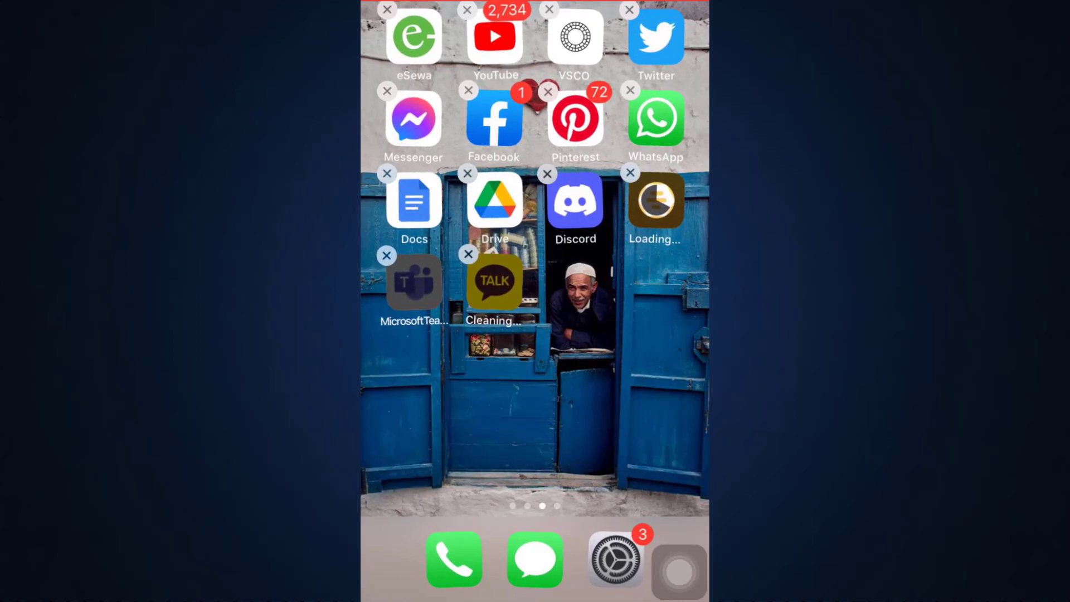
pyautogui.click(467, 253)
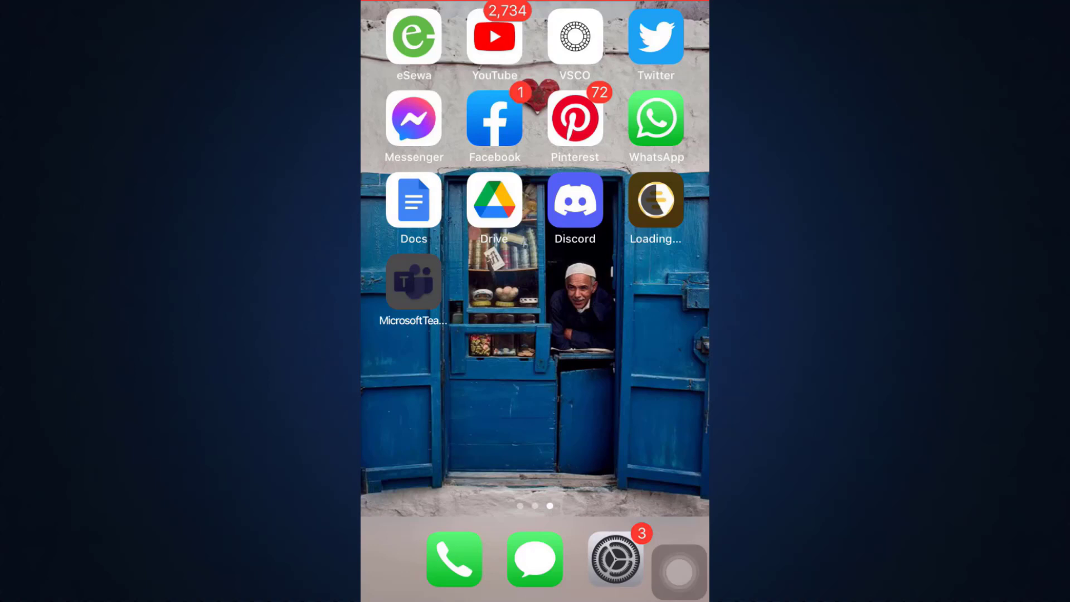
# Switch Wi-Fi on from Control Center so it begins searching for networks
pyautogui.scroll(-3)
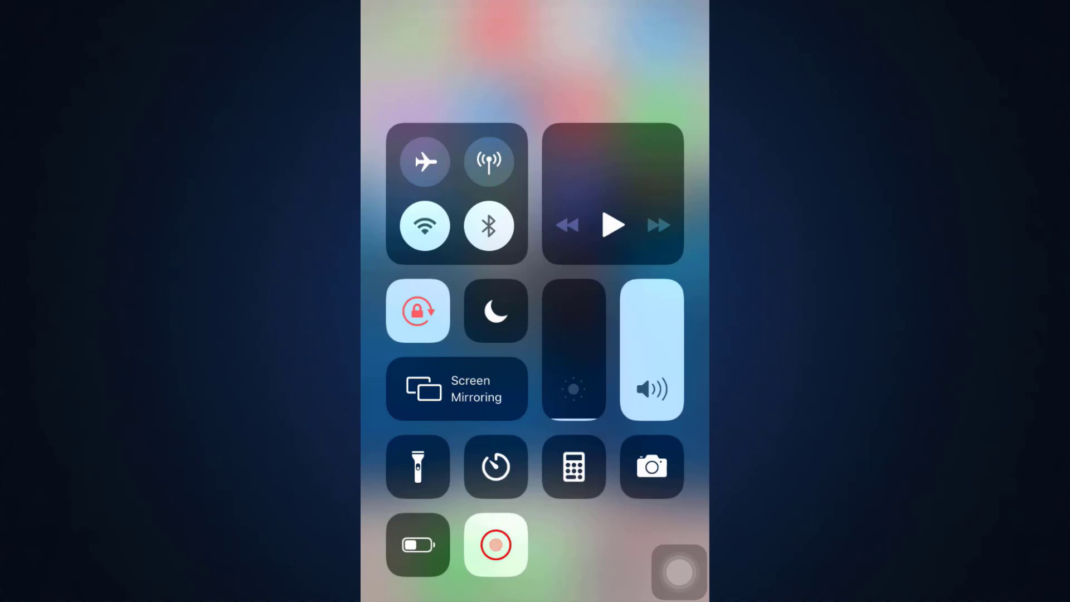
pyautogui.click(424, 225)
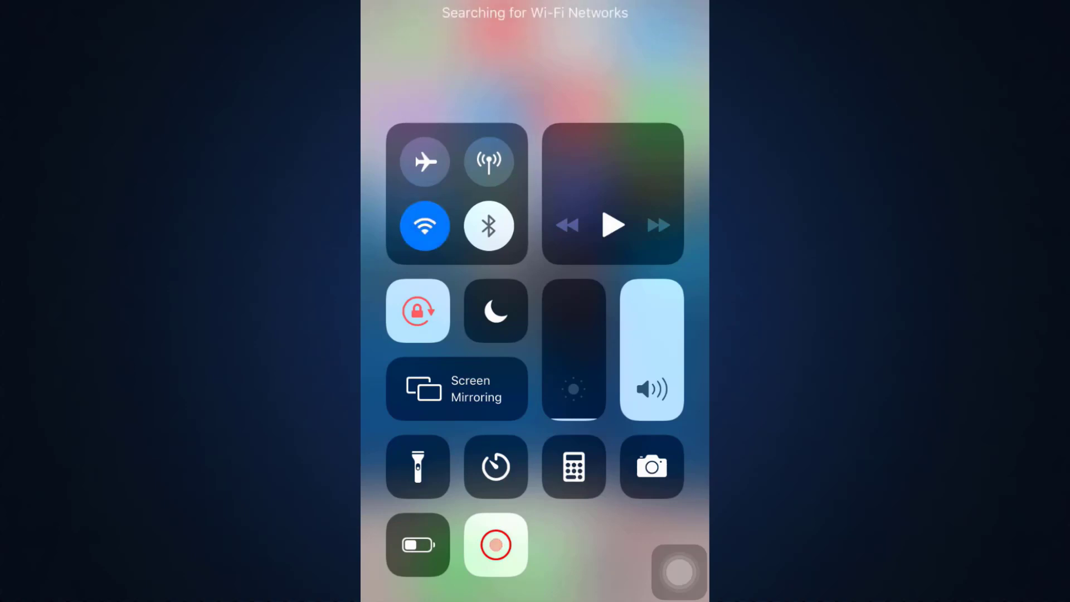